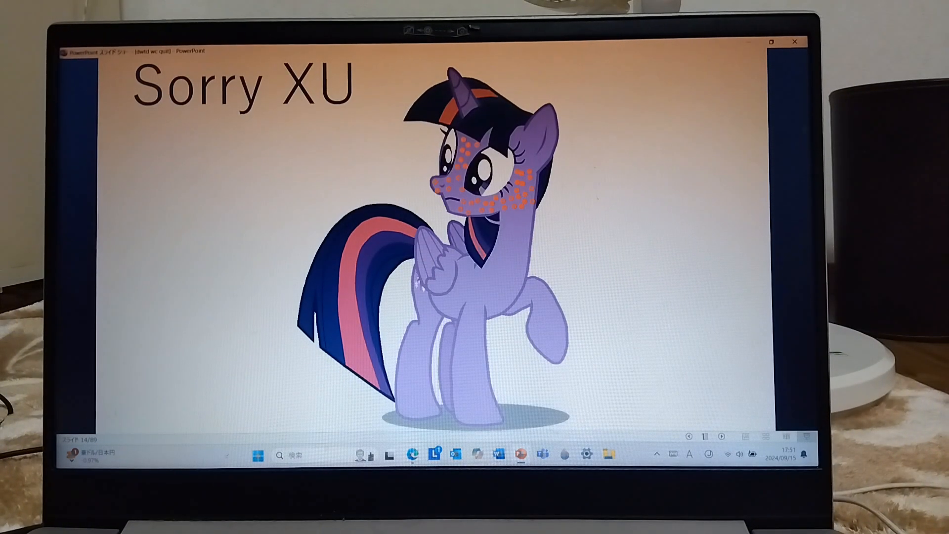
# - Advance from the 'Sorry XU' pony slide to the smiling orange-haired character slide
pyautogui.press('right')
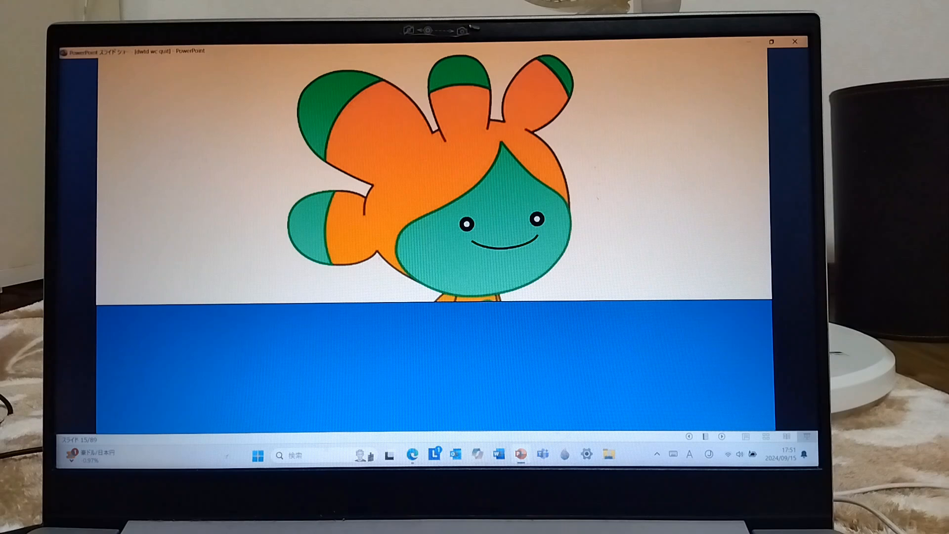